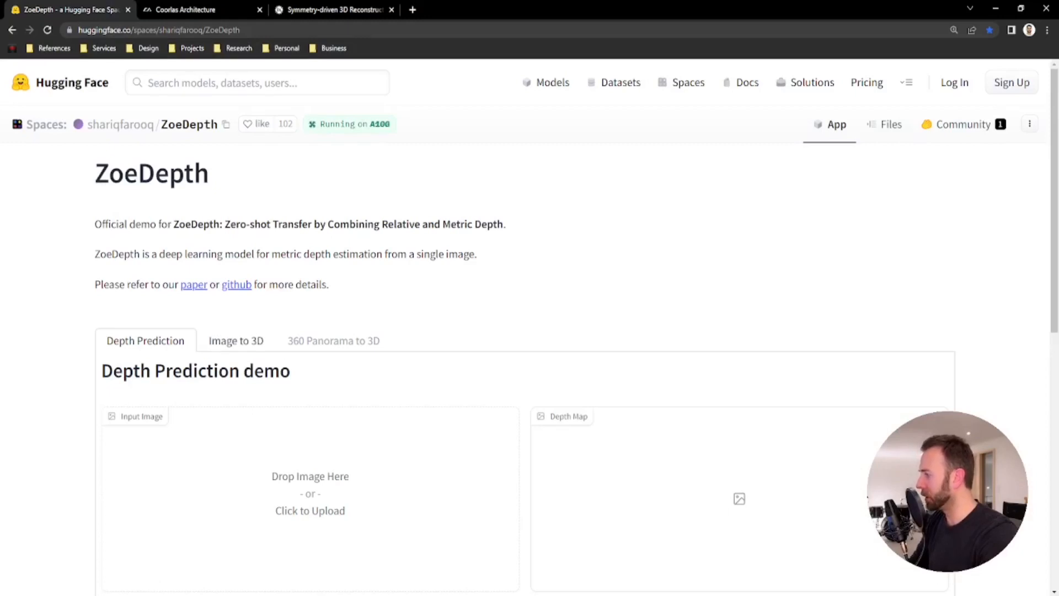
# Load the AI Concept Design 01 building image from the Desktop into the Image to 3D mesh demo.
pyautogui.click(333, 341)
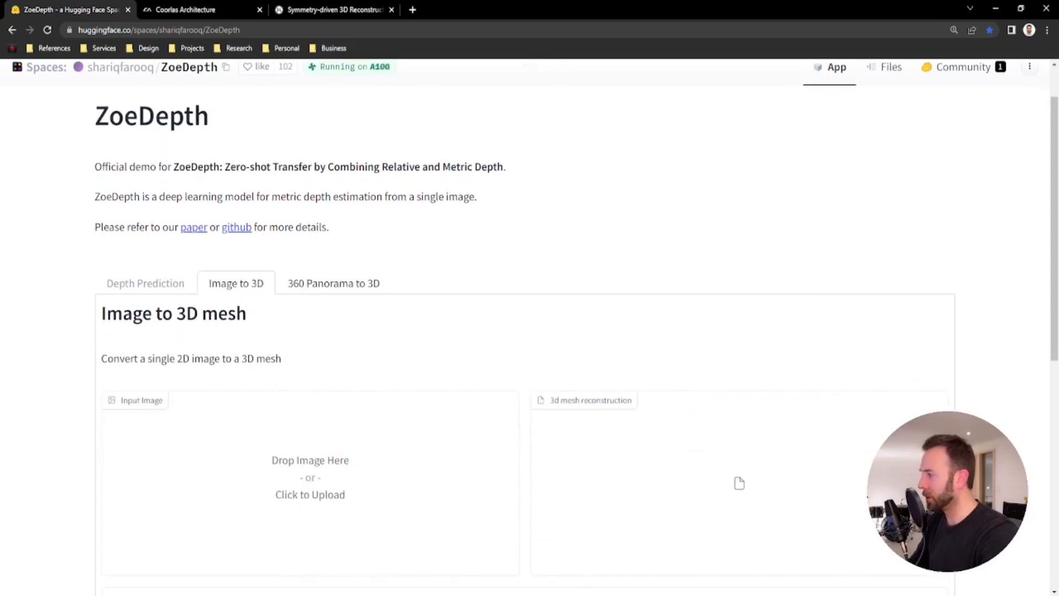
pyautogui.scroll(-3)
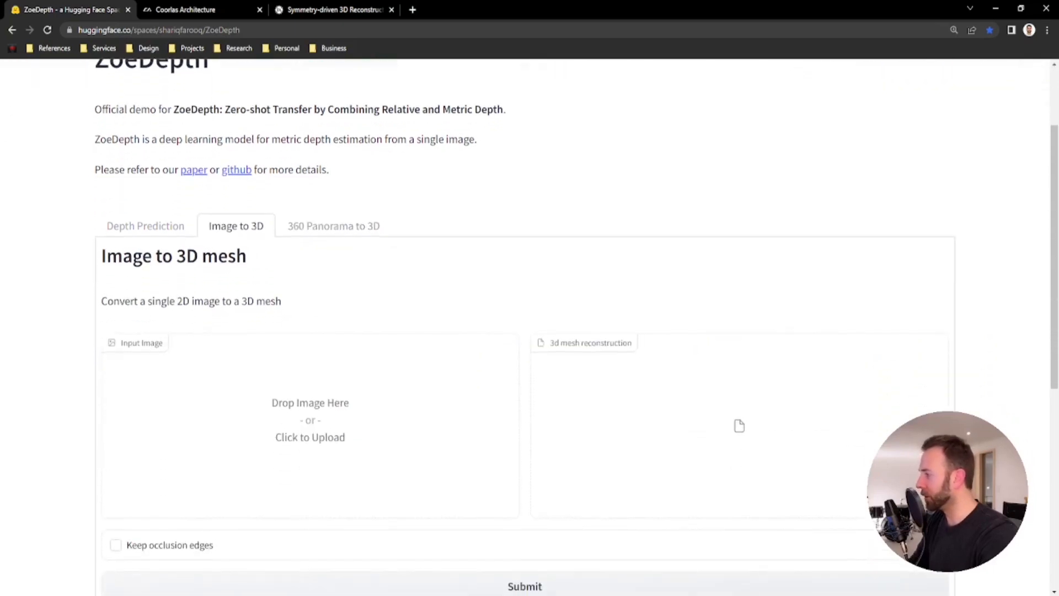
pyautogui.click(310, 437)
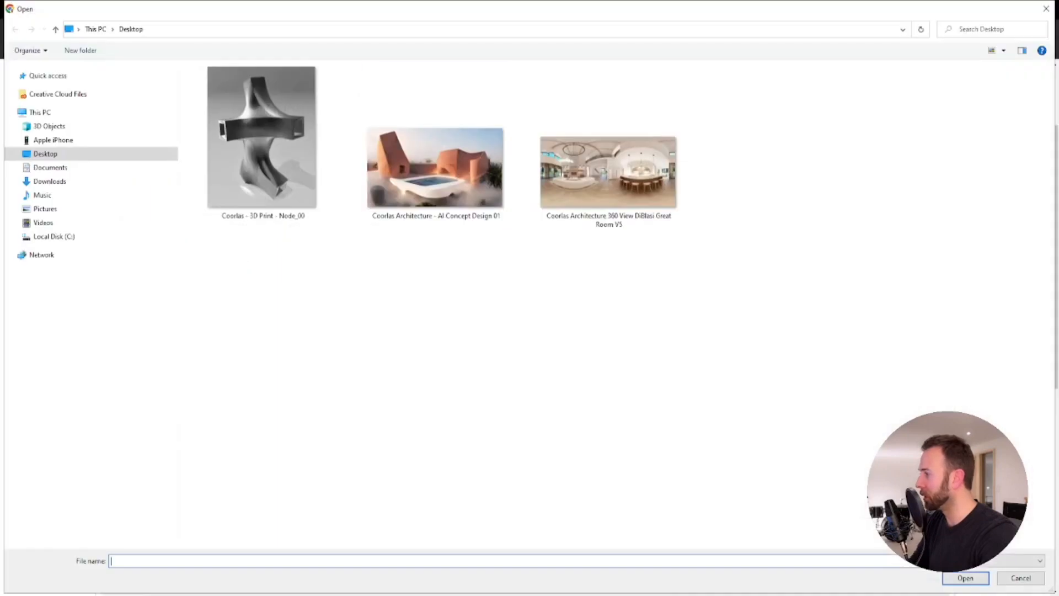
pyautogui.click(261, 137)
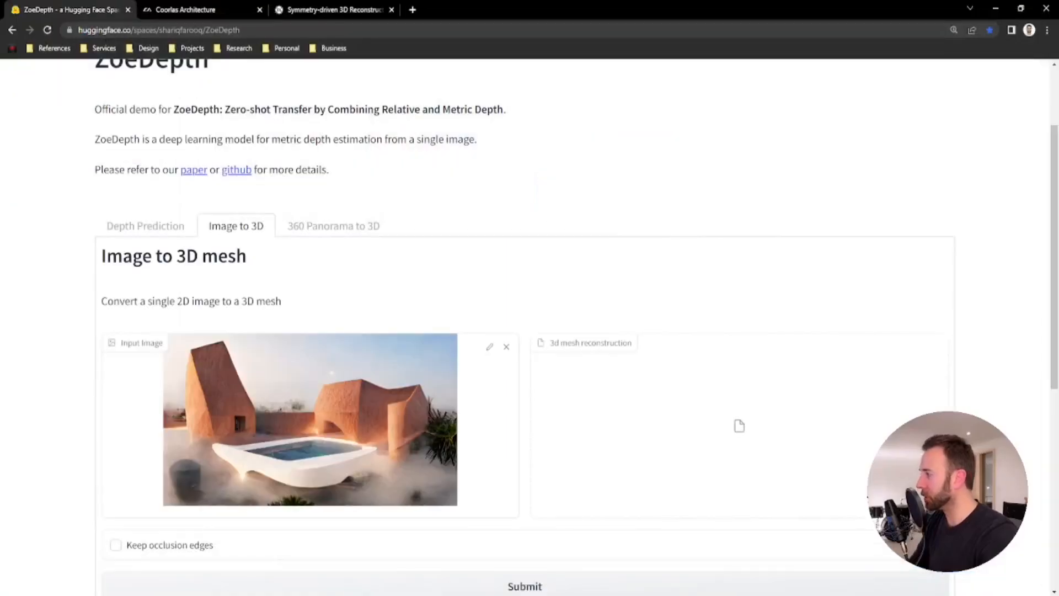
pyautogui.scroll(-3)
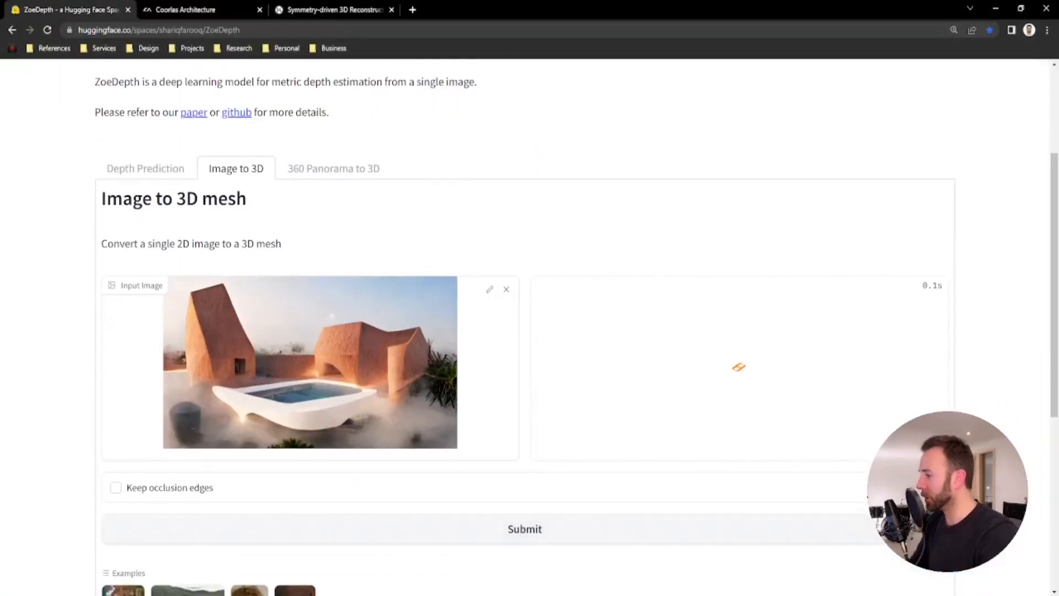
pyautogui.click(525, 529)
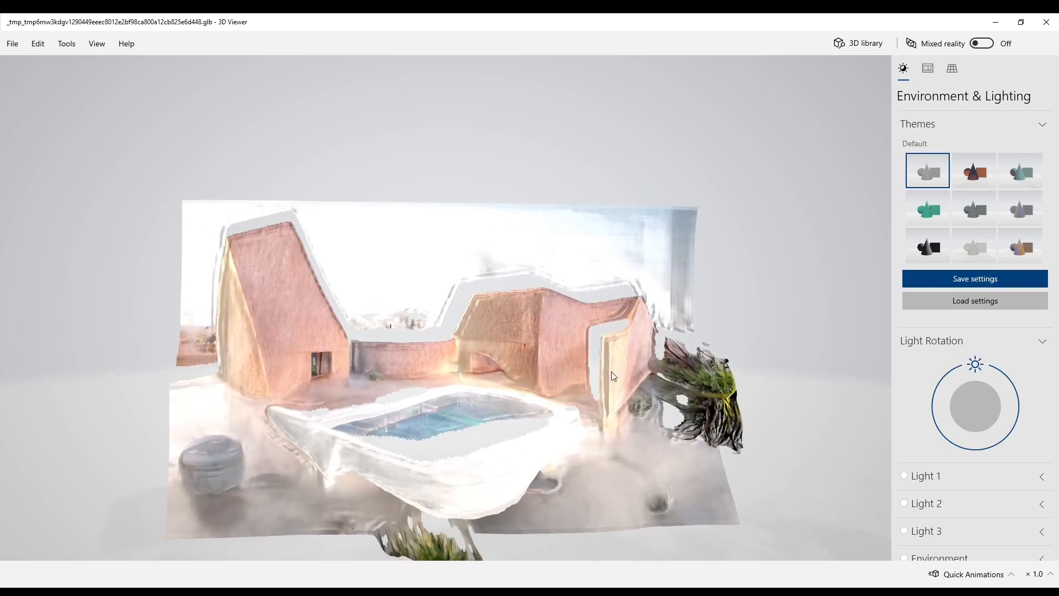
pyautogui.moveTo(417, 543)
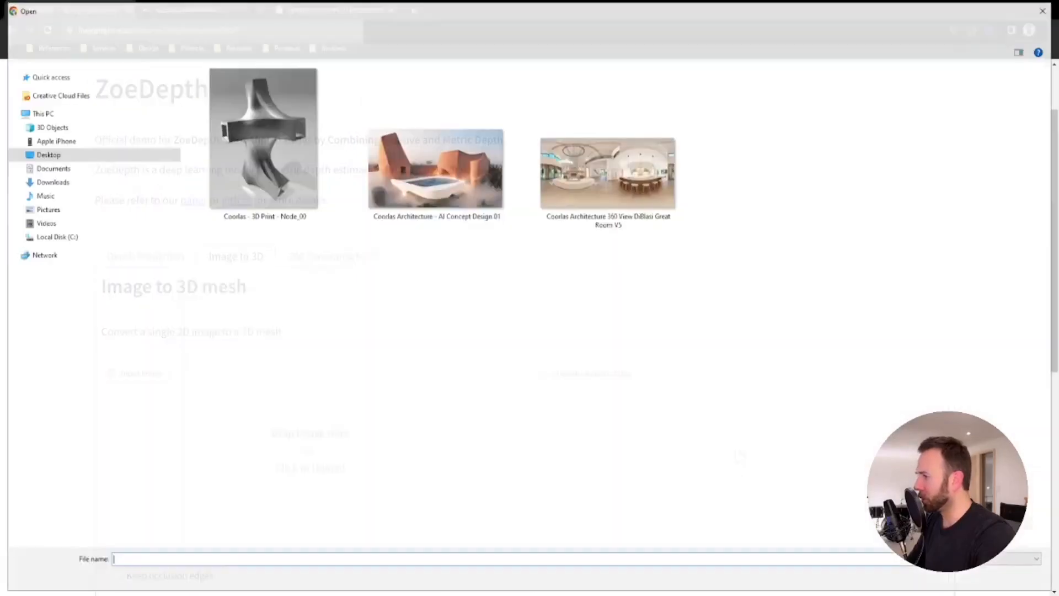
# Upload the Coorlas - 3D Print - Node_00 sculpture image and submit it for mesh generation.
pyautogui.click(263, 134)
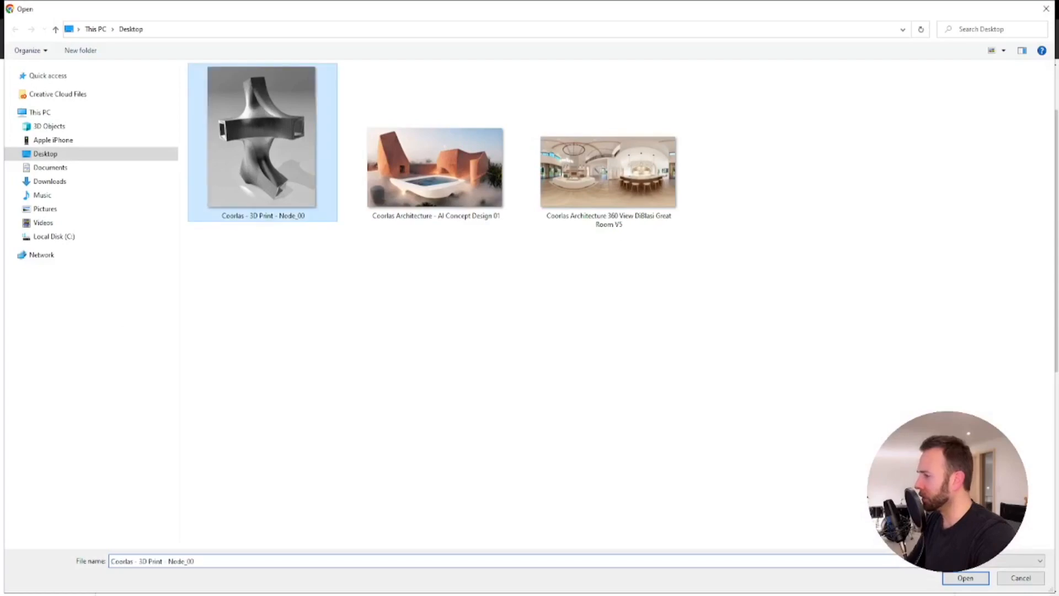
pyautogui.click(964, 577)
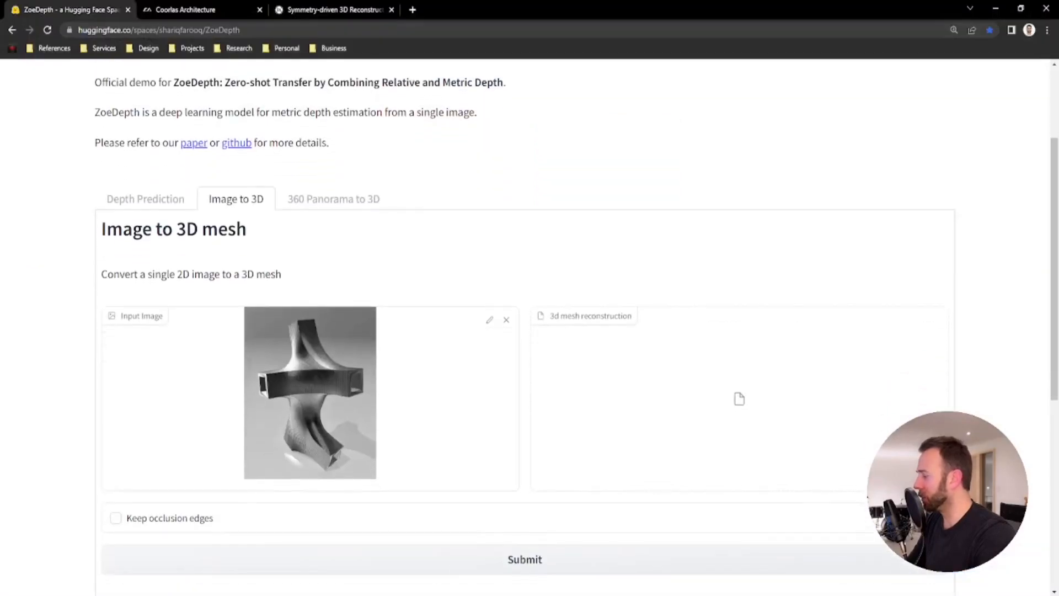
pyautogui.click(526, 560)
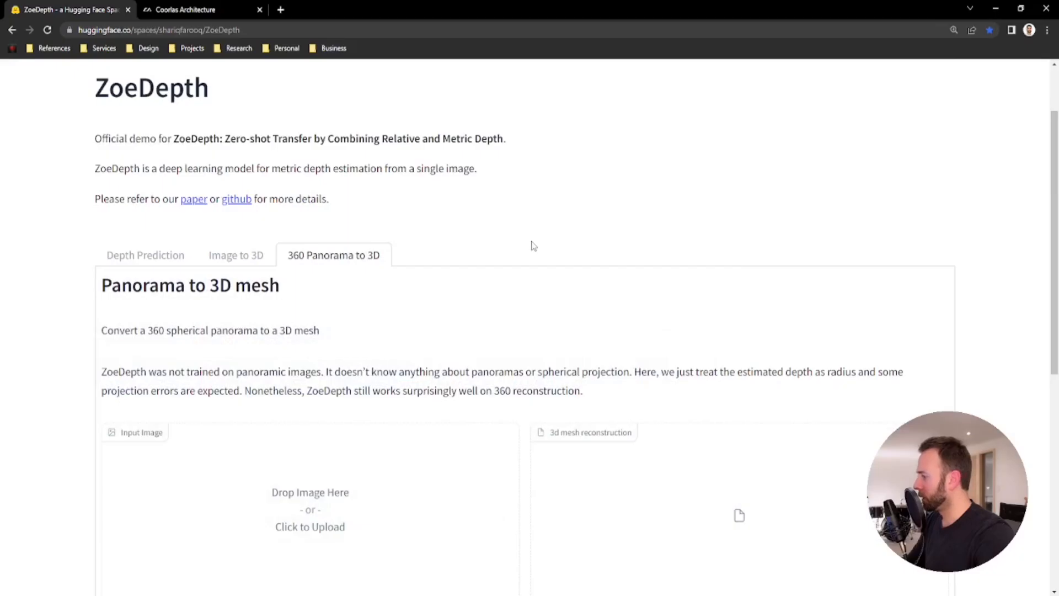
# Upload the 360 Great Room panorama and submit it for conversion into a 3D mesh.
pyautogui.scroll(-3)
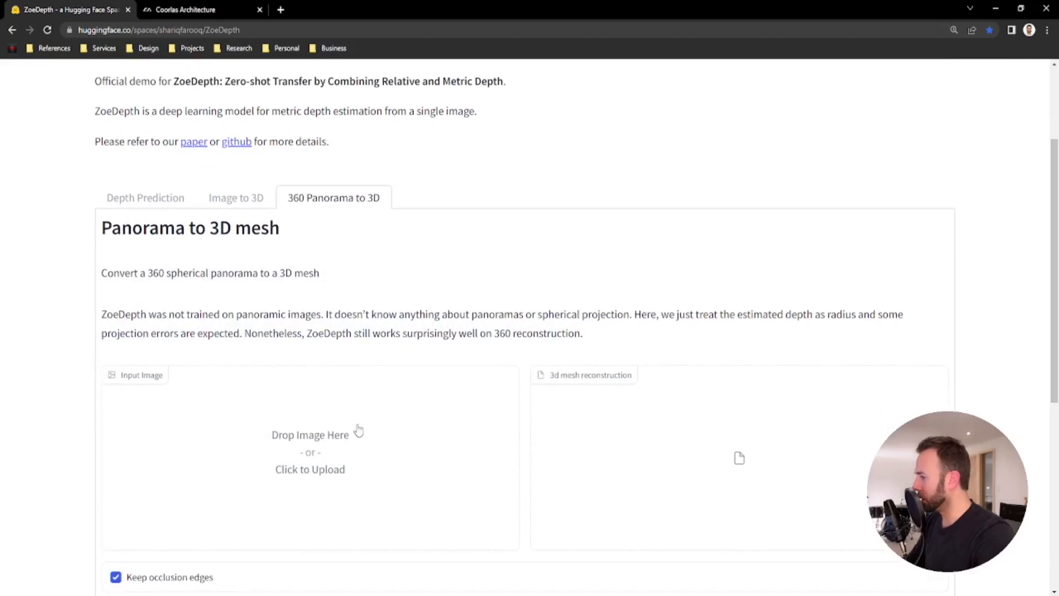
pyautogui.moveTo(322, 206)
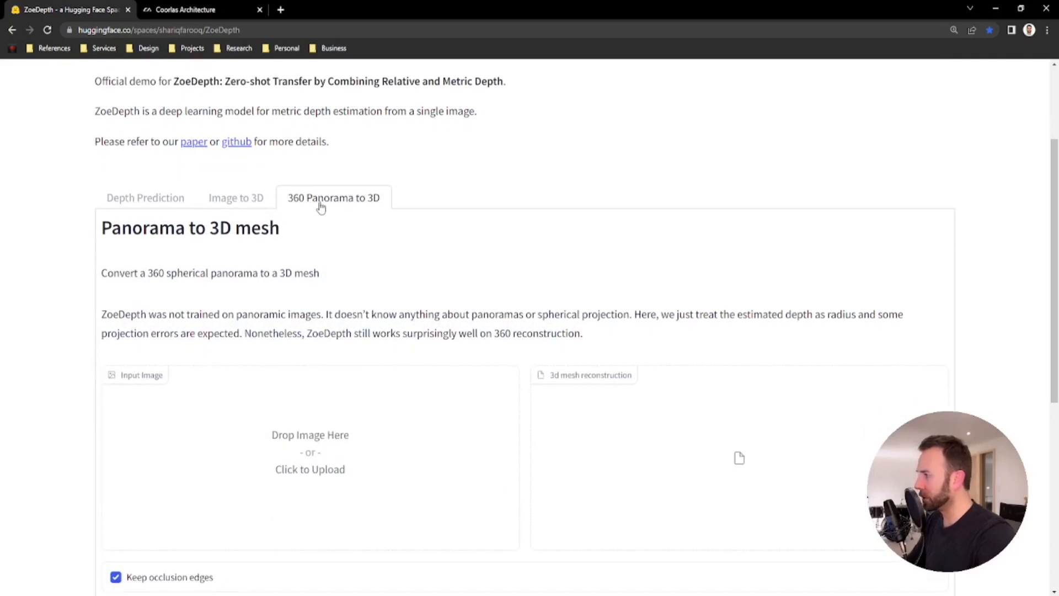
pyautogui.moveTo(303, 354)
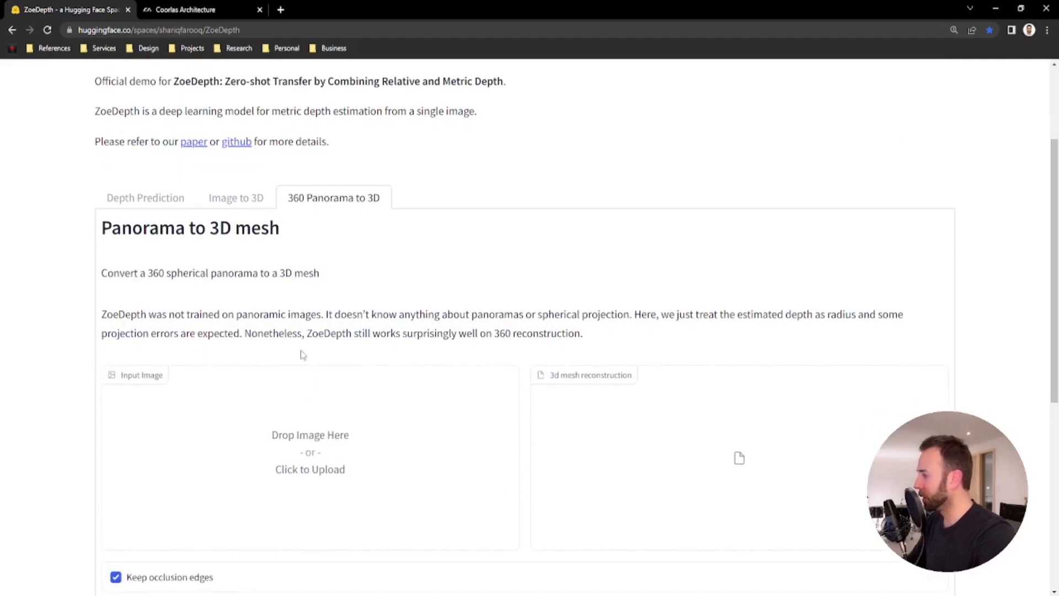
pyautogui.click(310, 469)
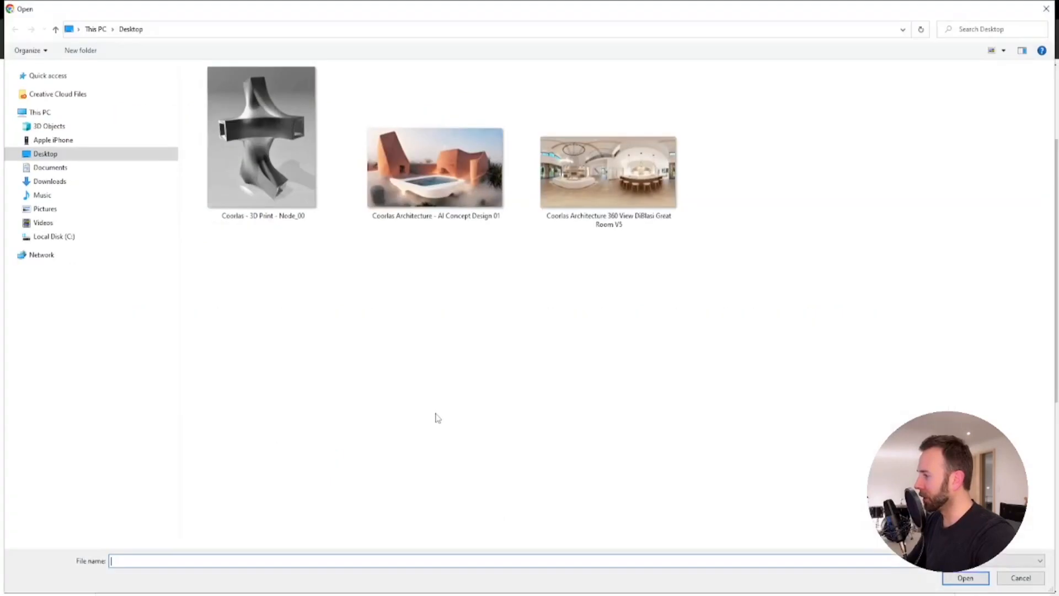
pyautogui.click(607, 171)
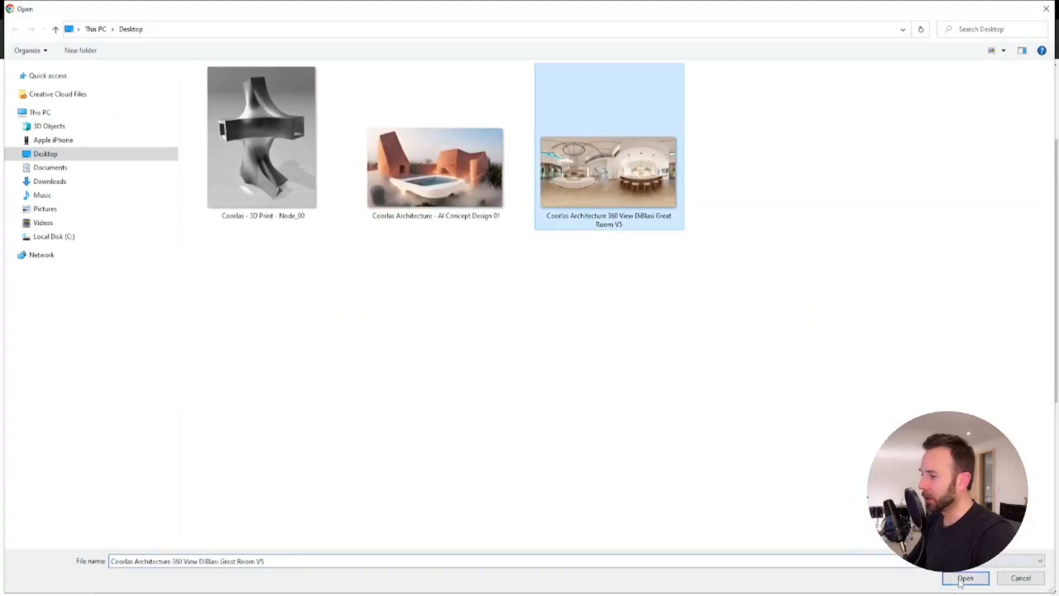
pyautogui.click(964, 577)
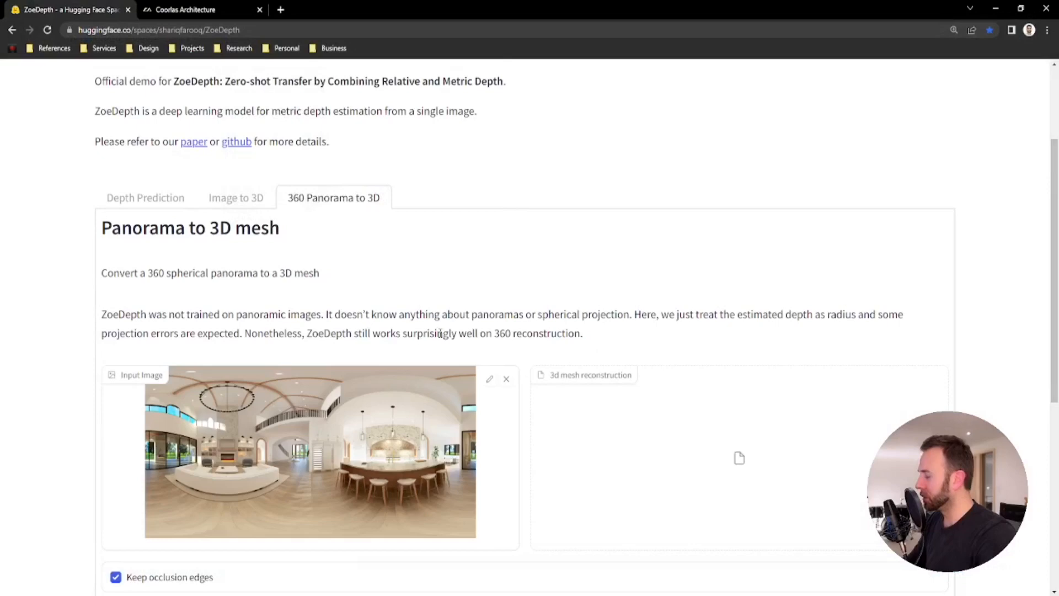
pyautogui.scroll(-3)
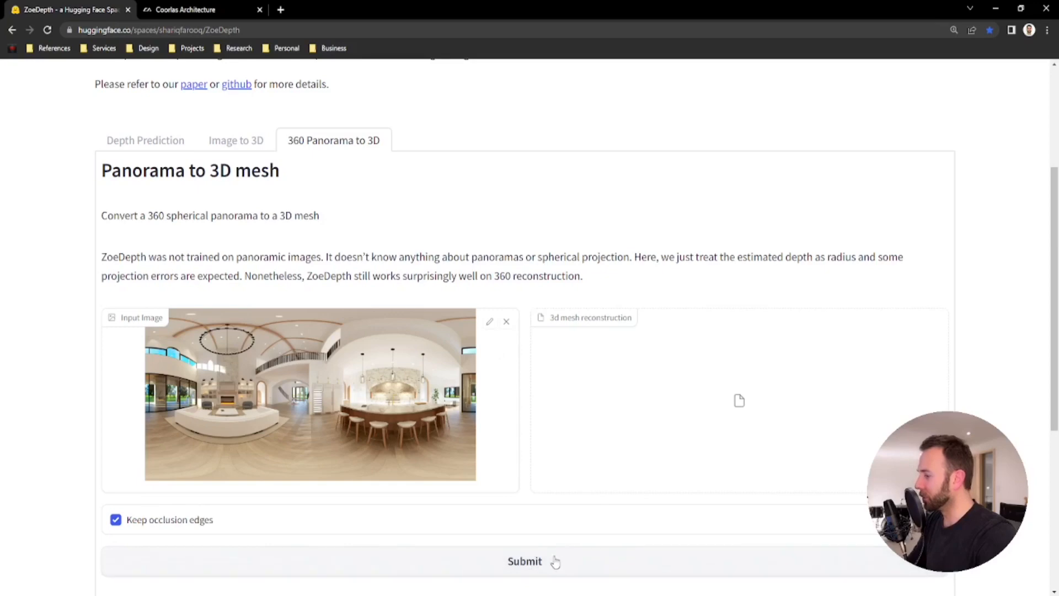
pyautogui.click(524, 560)
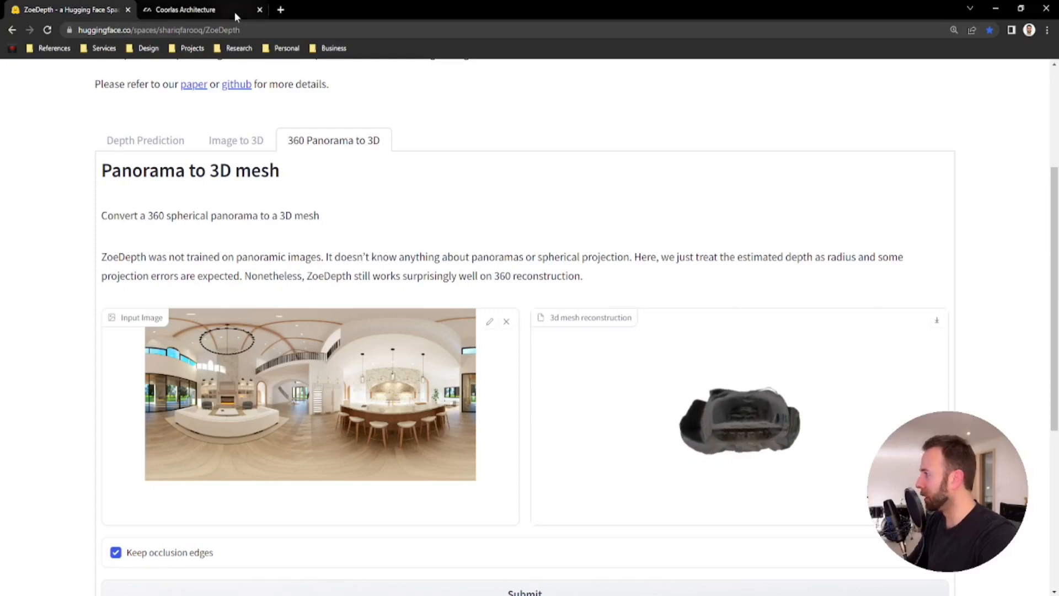
# Switch the browser to the Coorlas Architecture site.
pyautogui.click(188, 10)
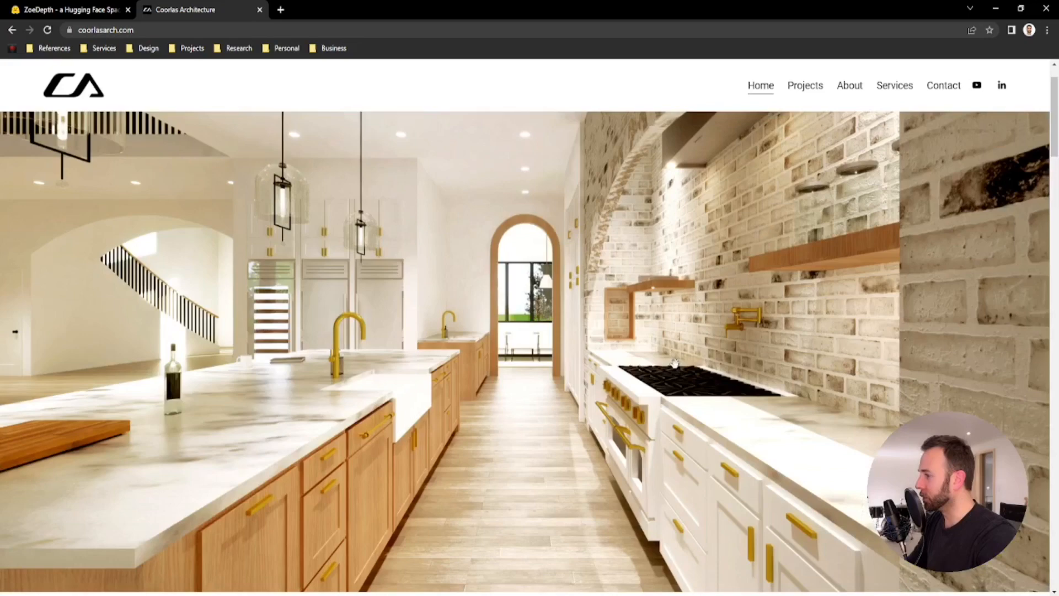
# Scroll the Coorlas homepage down to the Virtual Reality section with the 360° graphic.
pyautogui.scroll(-3)
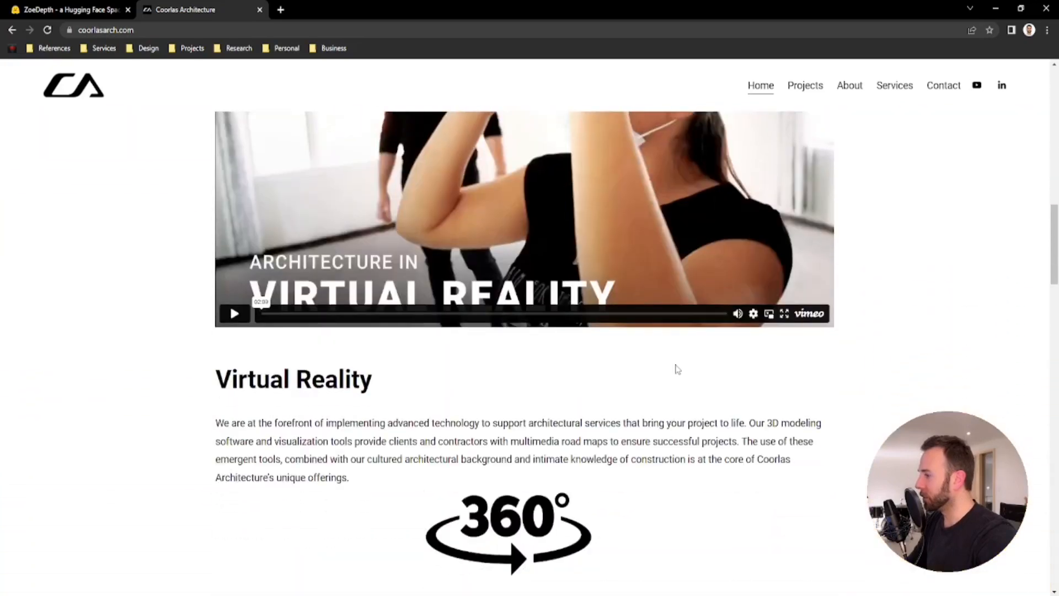
pyautogui.scroll(-3)
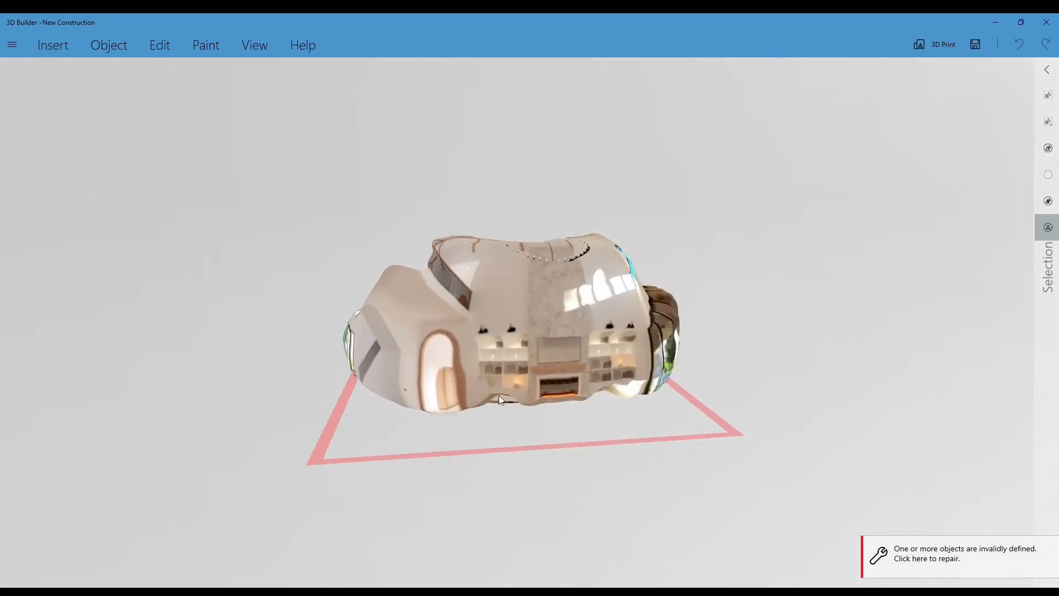
# Bring the downloaded panorama .glb mesh onto the 3D Builder build plate.
pyautogui.scroll(3)
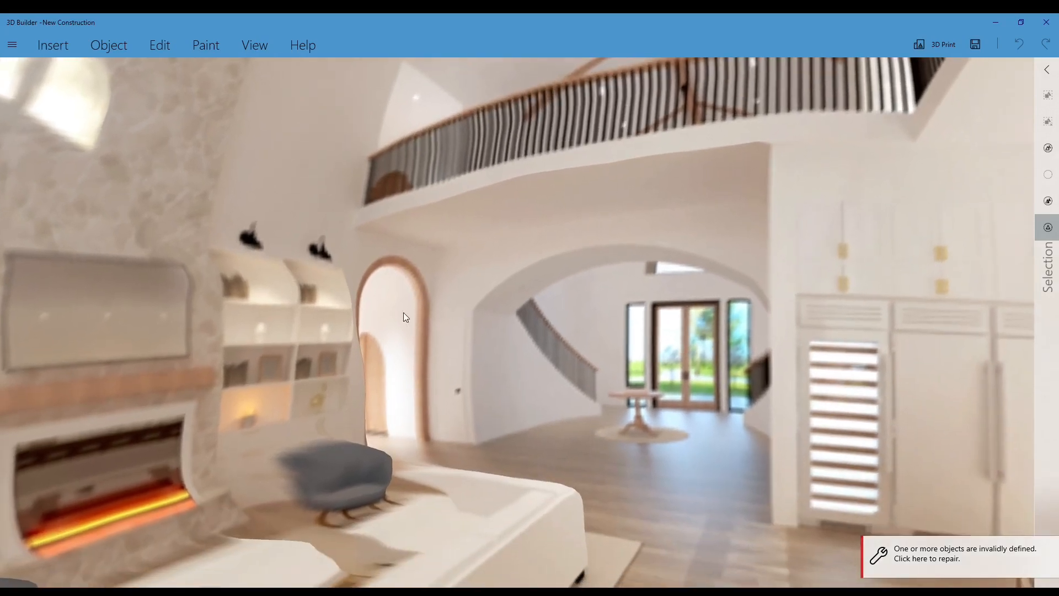
pyautogui.moveTo(553, 400)
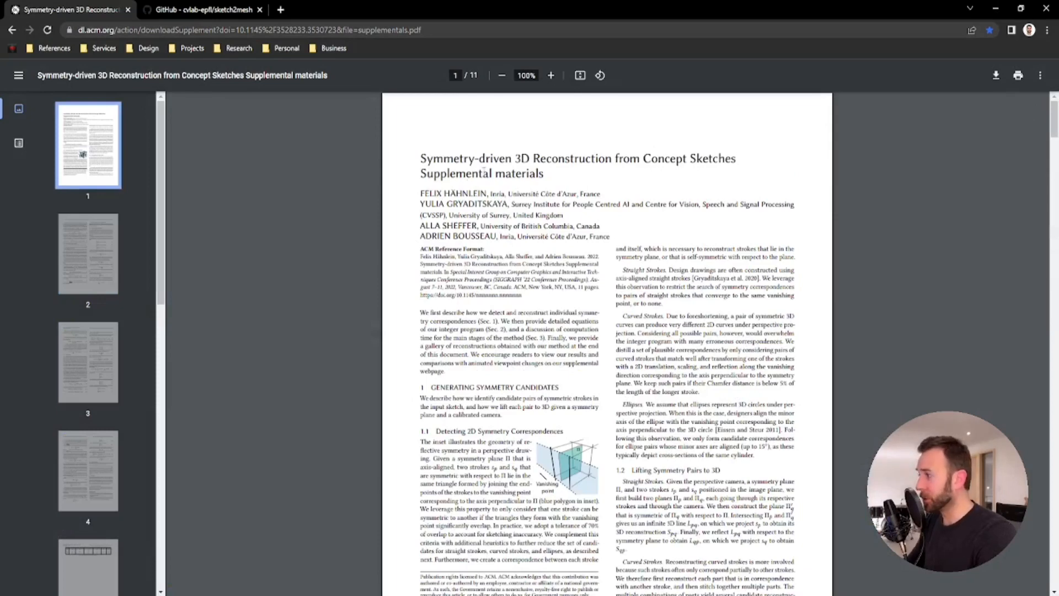
pyautogui.moveTo(659, 164)
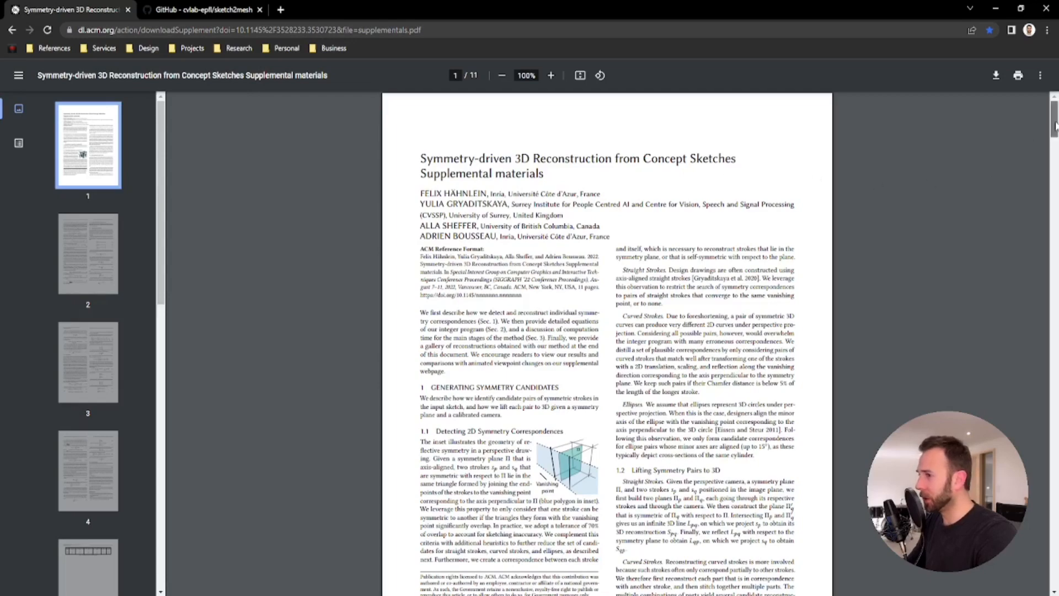
# Page through the supplemental PDF's sketch gallery, then move to the Sketch2Mesh GitHub tab.
pyautogui.scroll(-3)
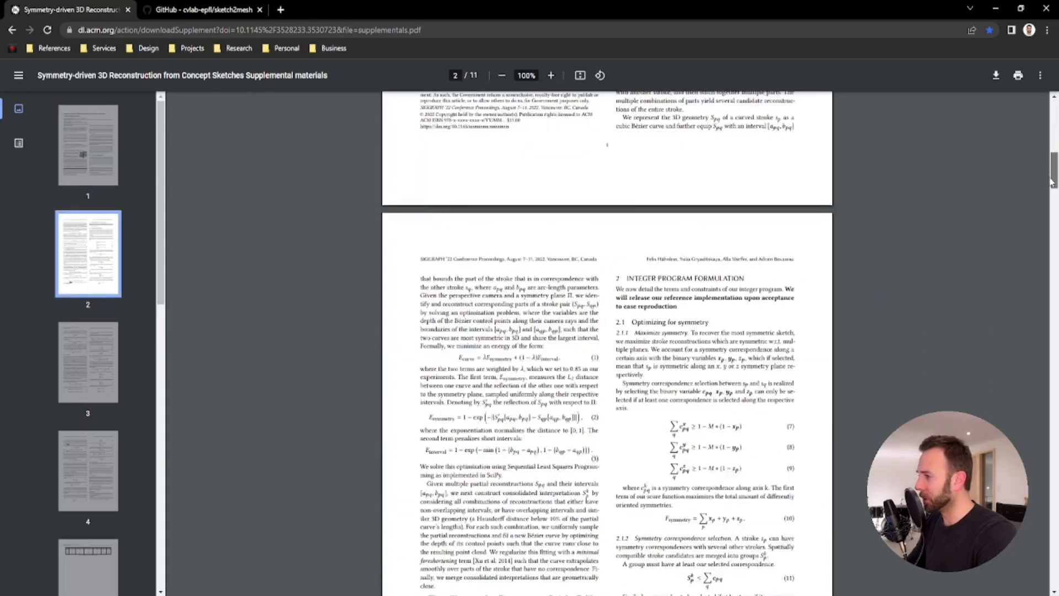
pyautogui.scroll(-3)
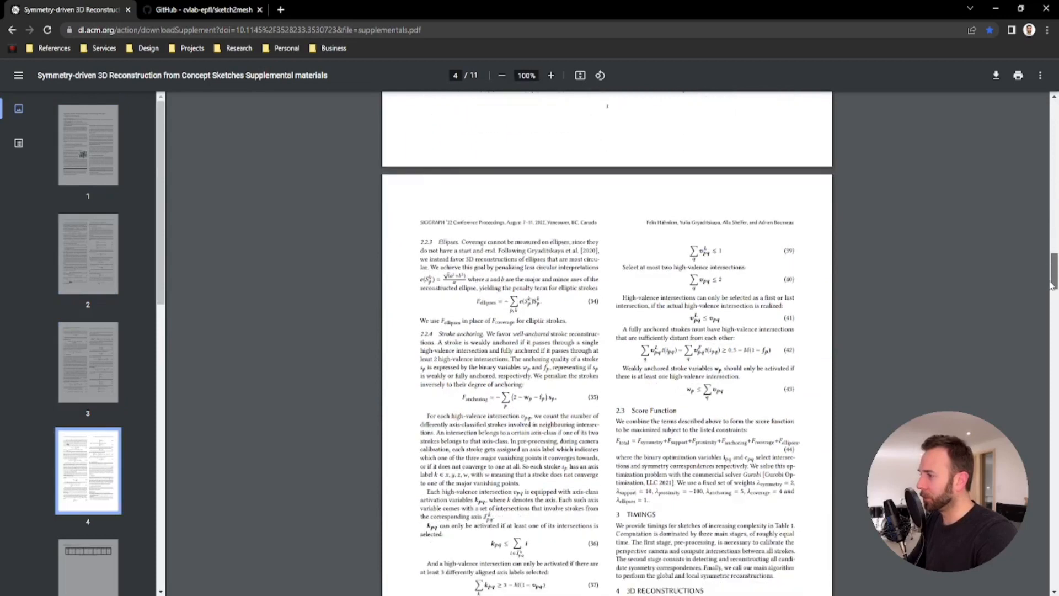
pyautogui.scroll(-3)
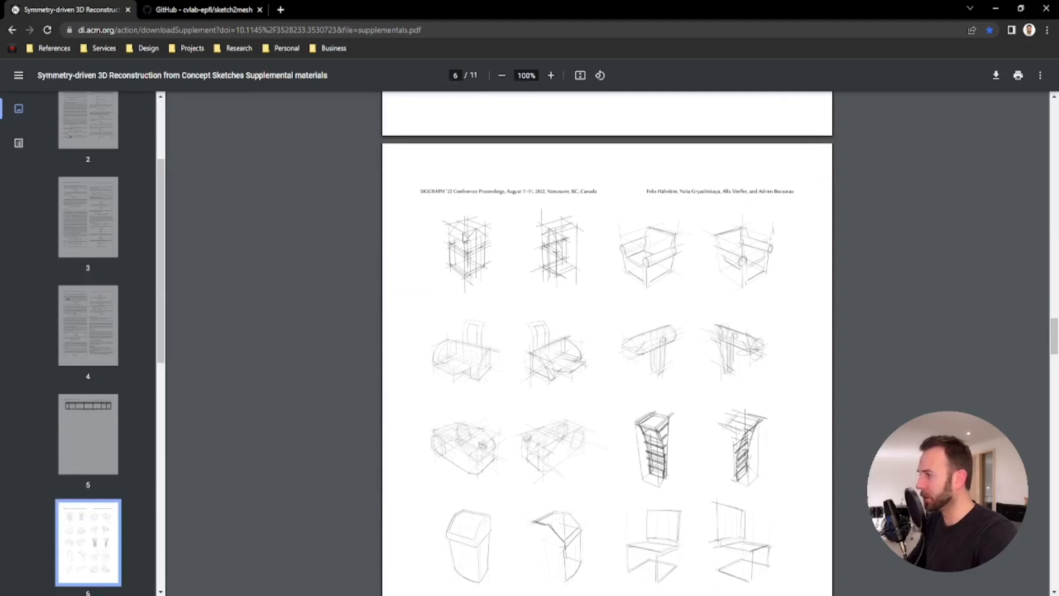
pyautogui.moveTo(586, 291)
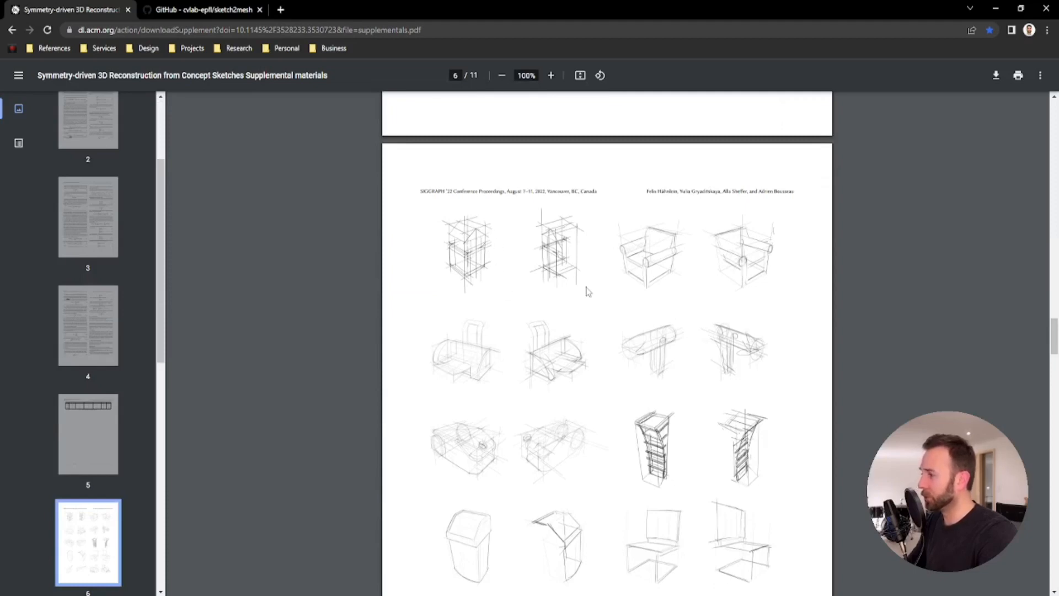
pyautogui.scroll(-3)
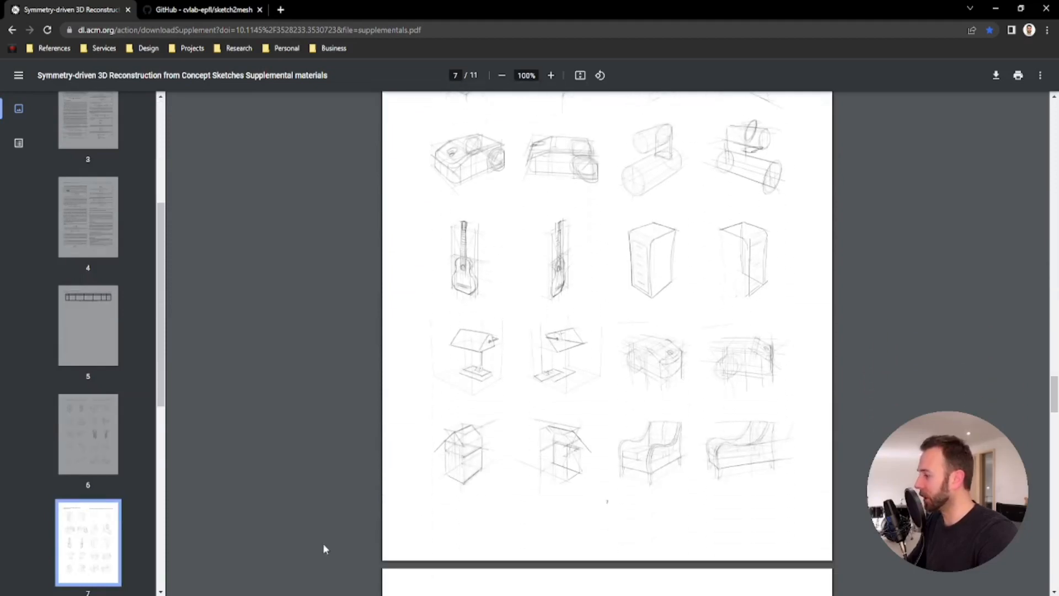
pyautogui.click(204, 10)
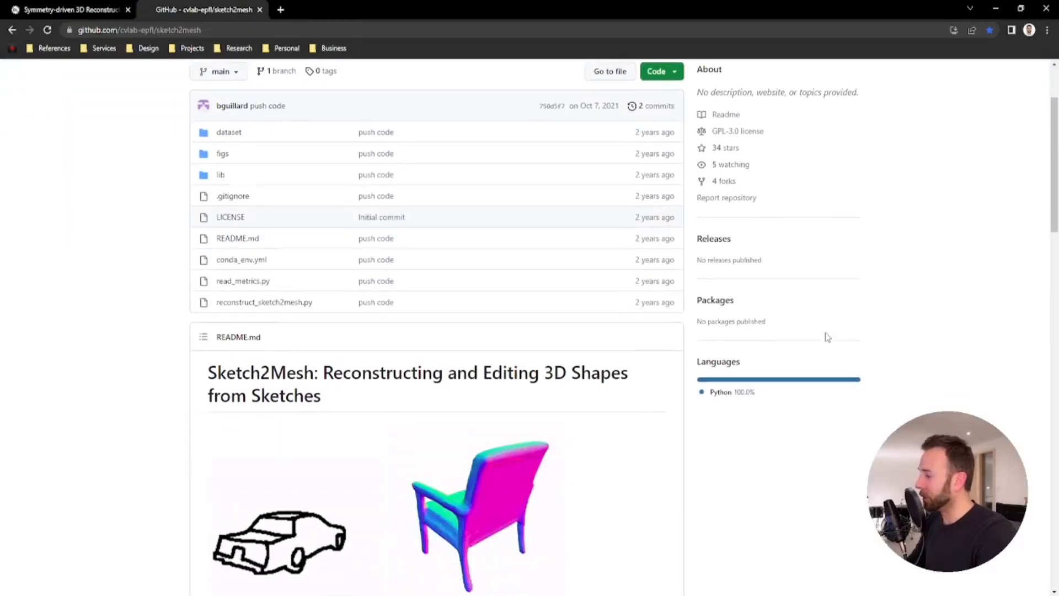
# Scroll through the README's car and chair animations and Setup environment section, then back up.
pyautogui.scroll(-3)
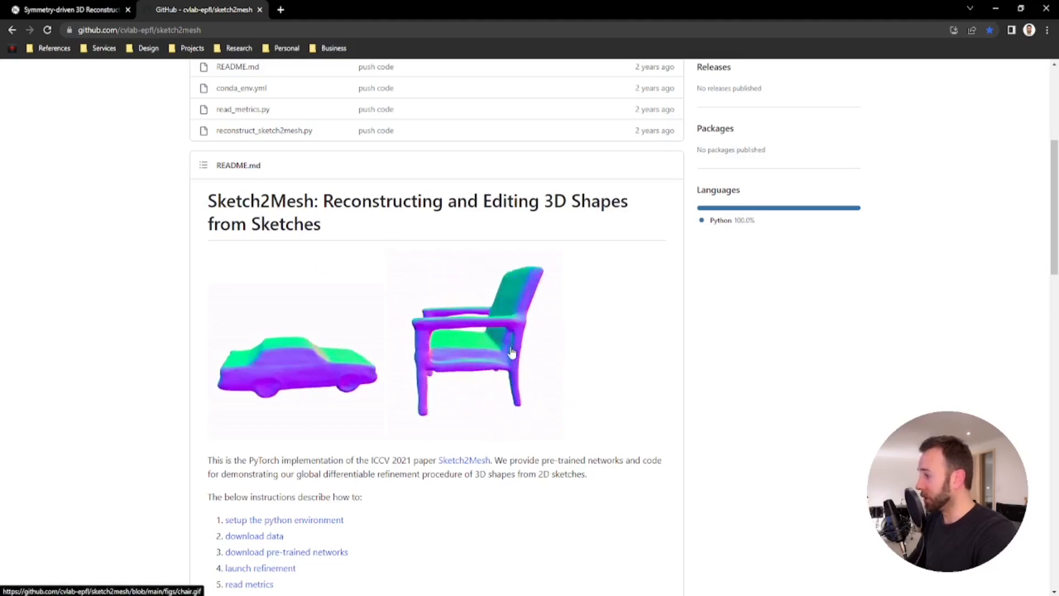
pyautogui.scroll(-3)
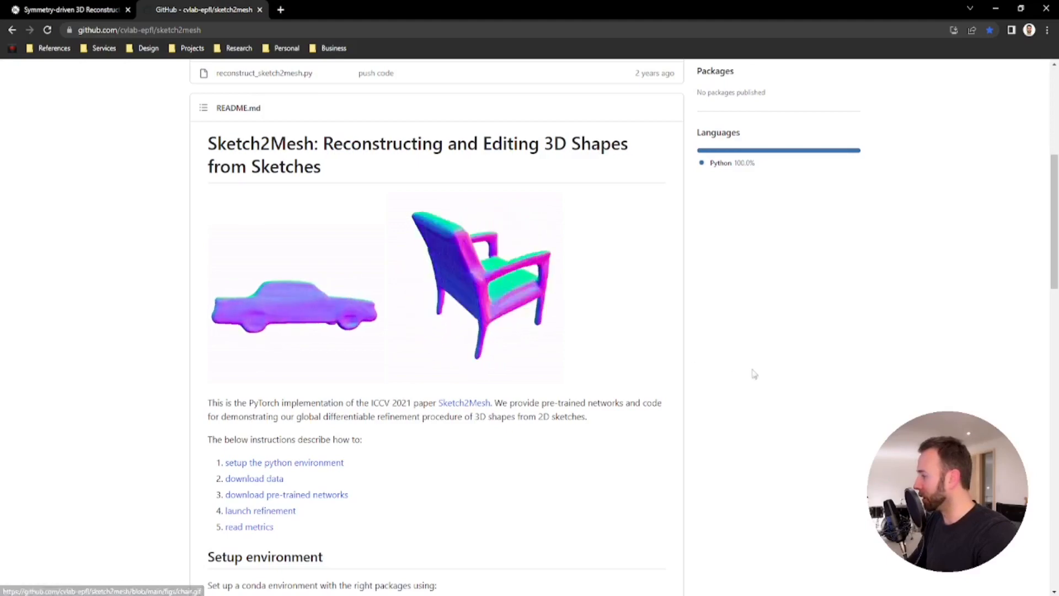
pyautogui.scroll(-3)
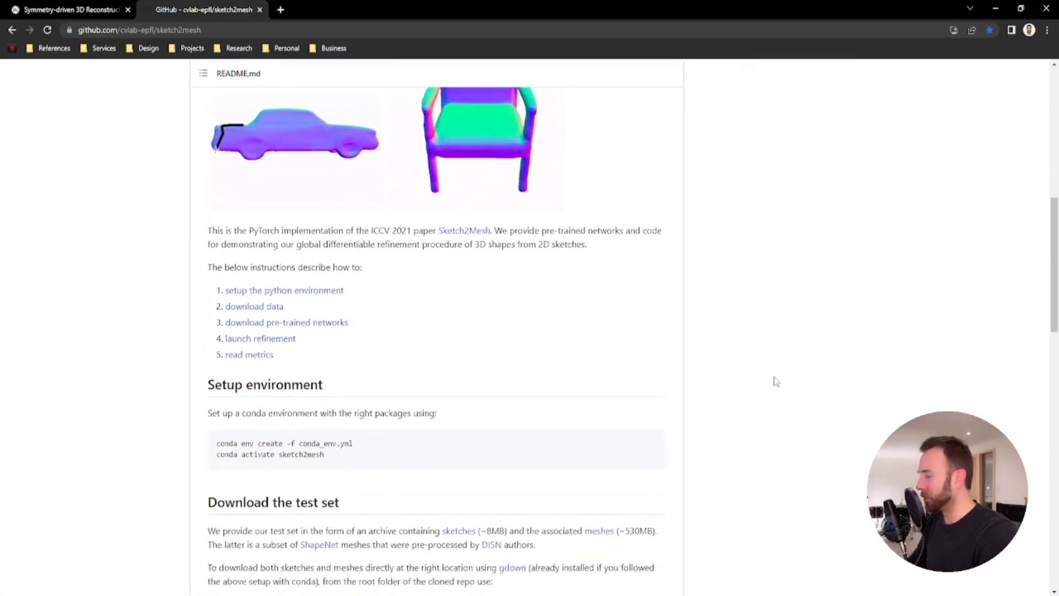
pyautogui.scroll(3)
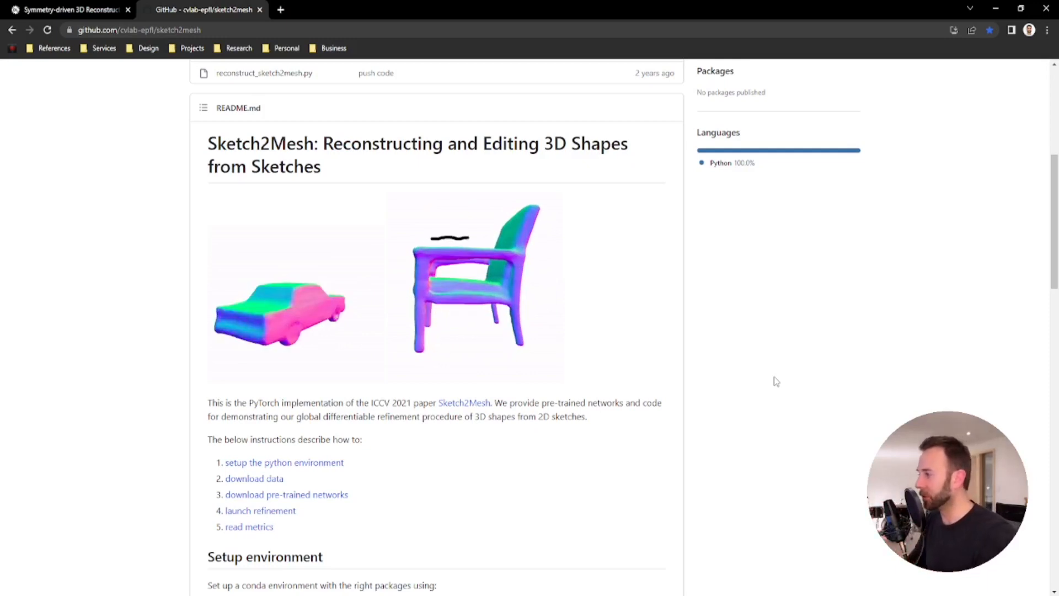
pyautogui.scroll(3)
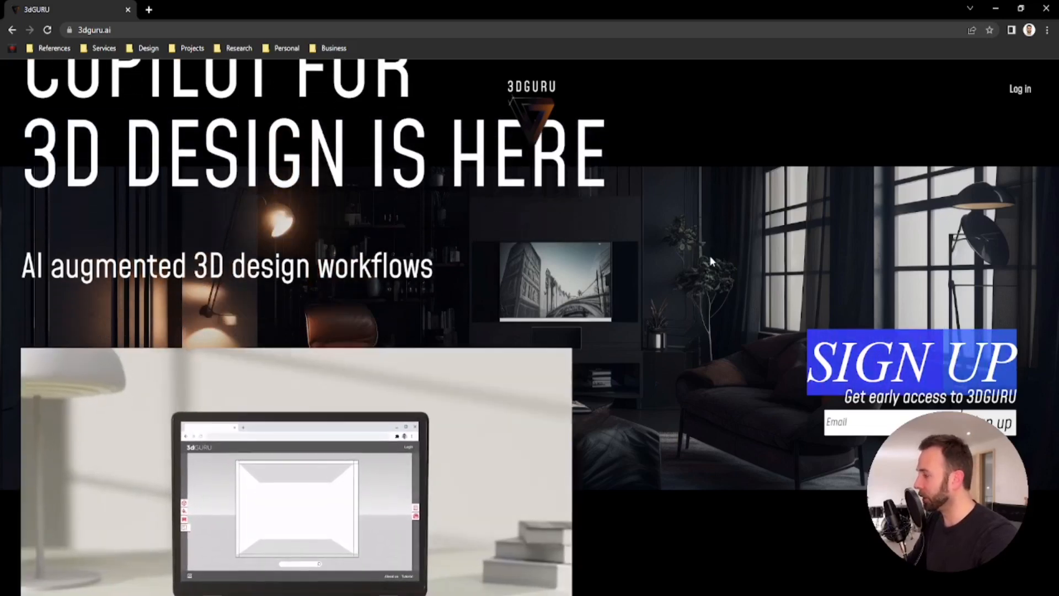
# View the homepage demo with 'wooden texture' entered in the sketched room prompt.
pyautogui.scroll(-3)
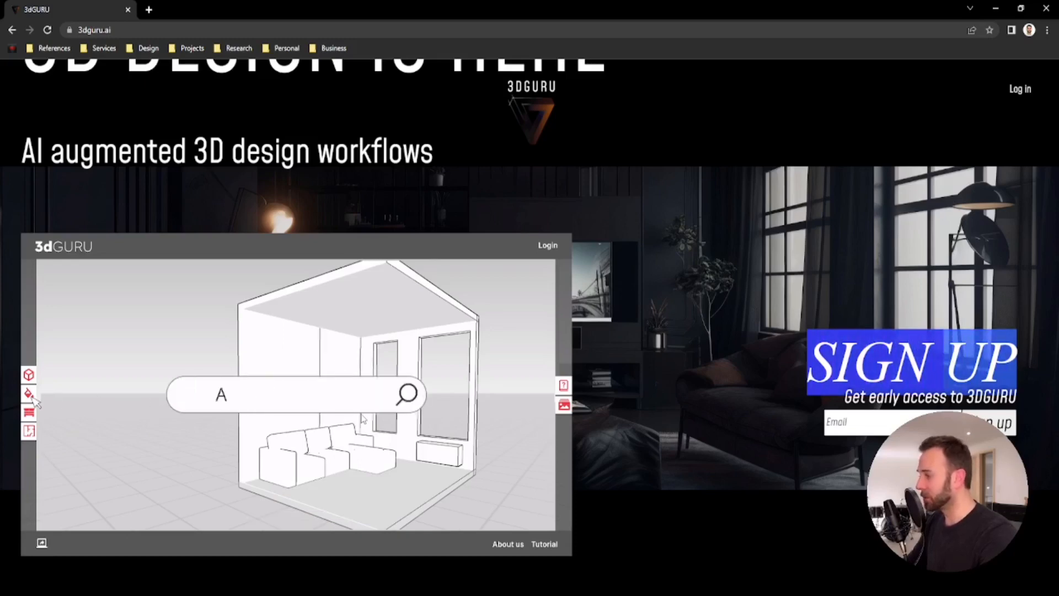
pyautogui.write('wooden texture')
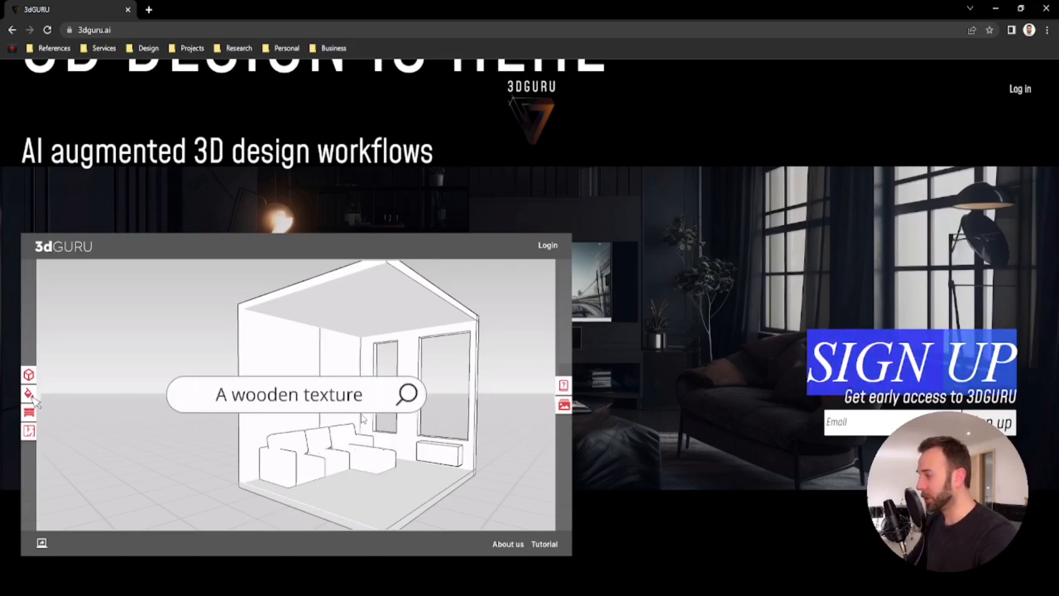
pyautogui.click(406, 395)
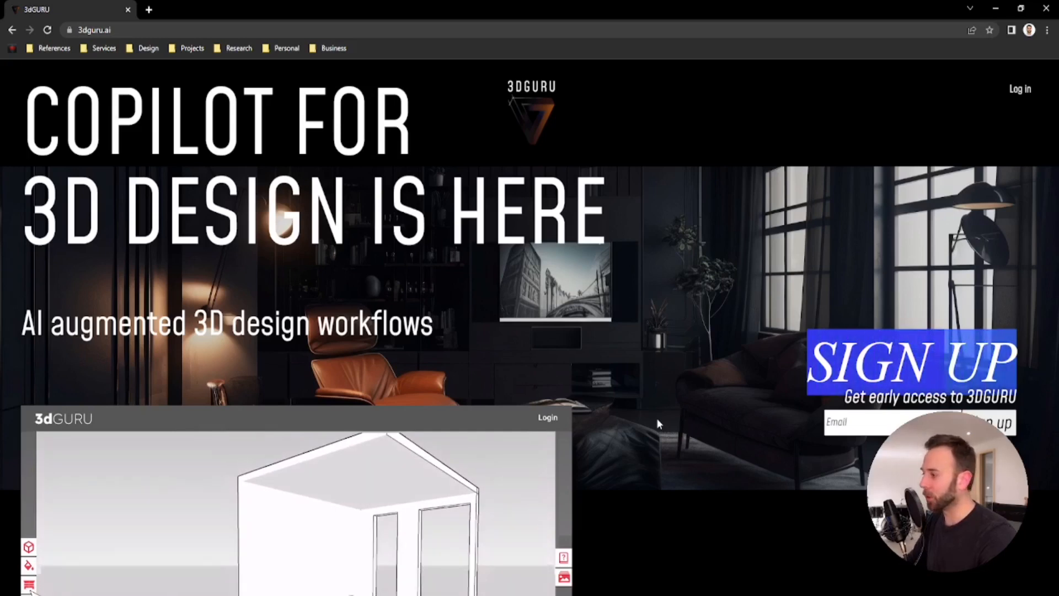
# Prompt the demo room with a wooden texture plus 'modern lamp, white voil curtain, black spot rail' and run it.
pyautogui.scroll(-3)
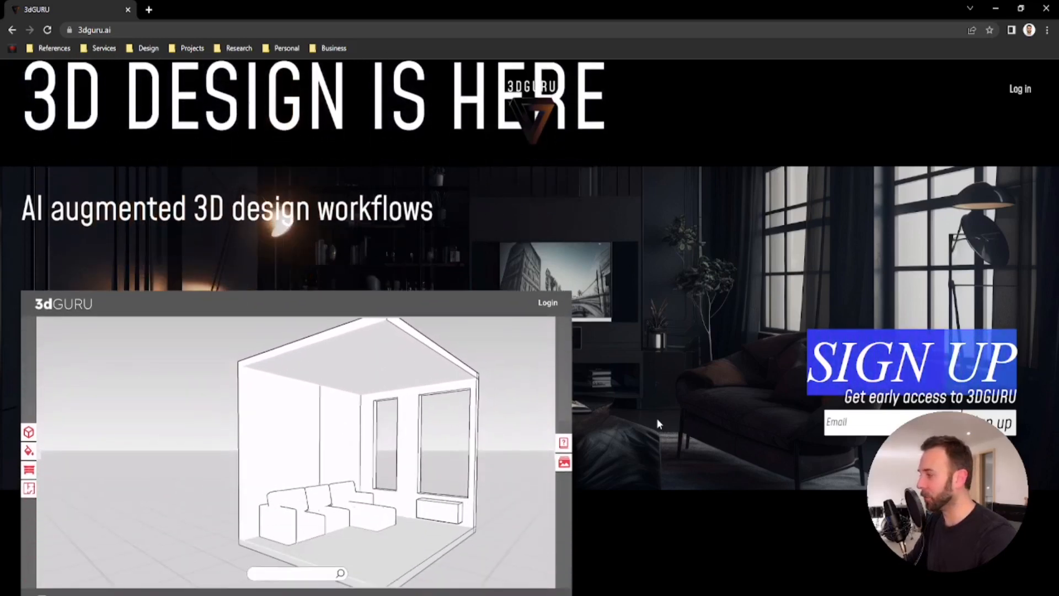
pyautogui.scroll(-3)
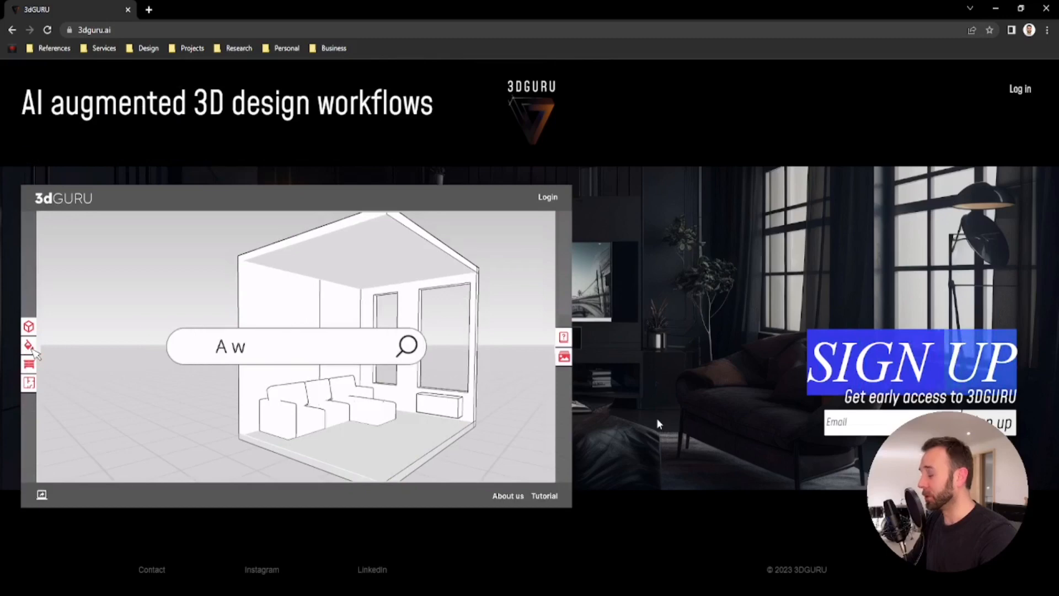
pyautogui.write('ooden texture')
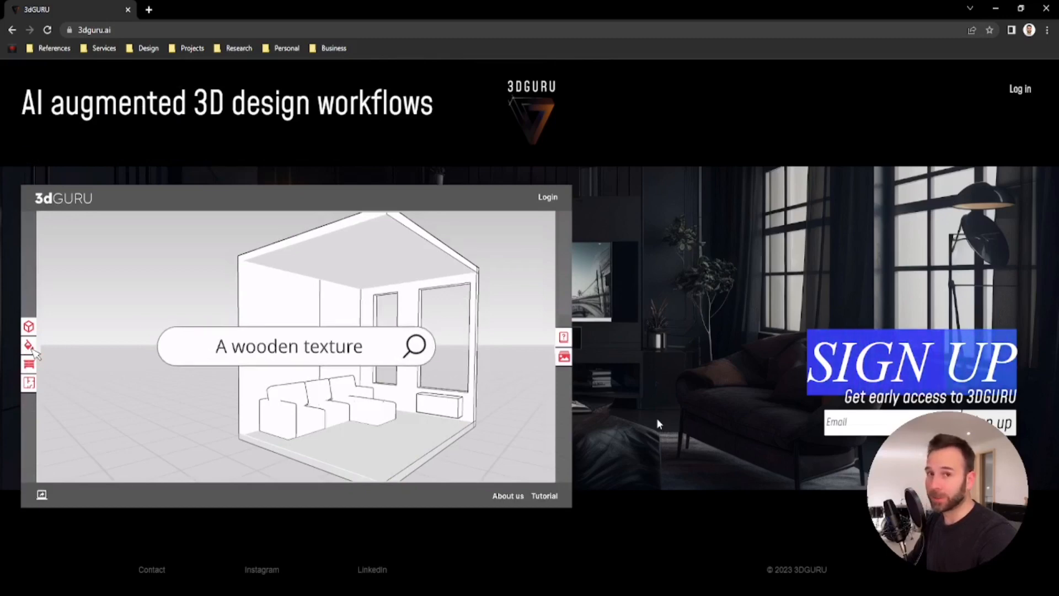
pyautogui.click(415, 345)
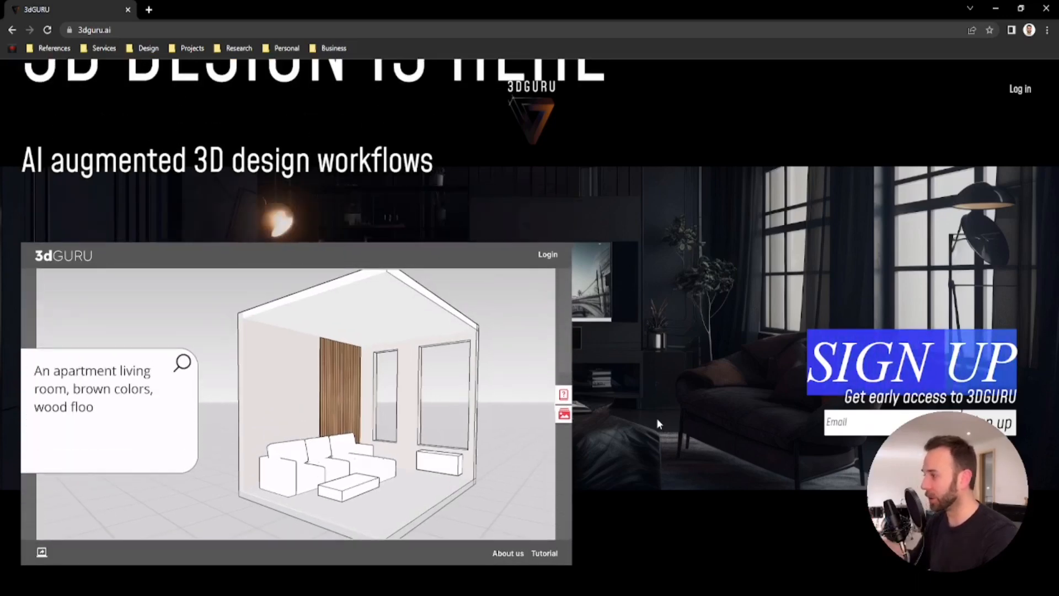
pyautogui.write(', modern lamp, white voil curtain, black spot rail.')
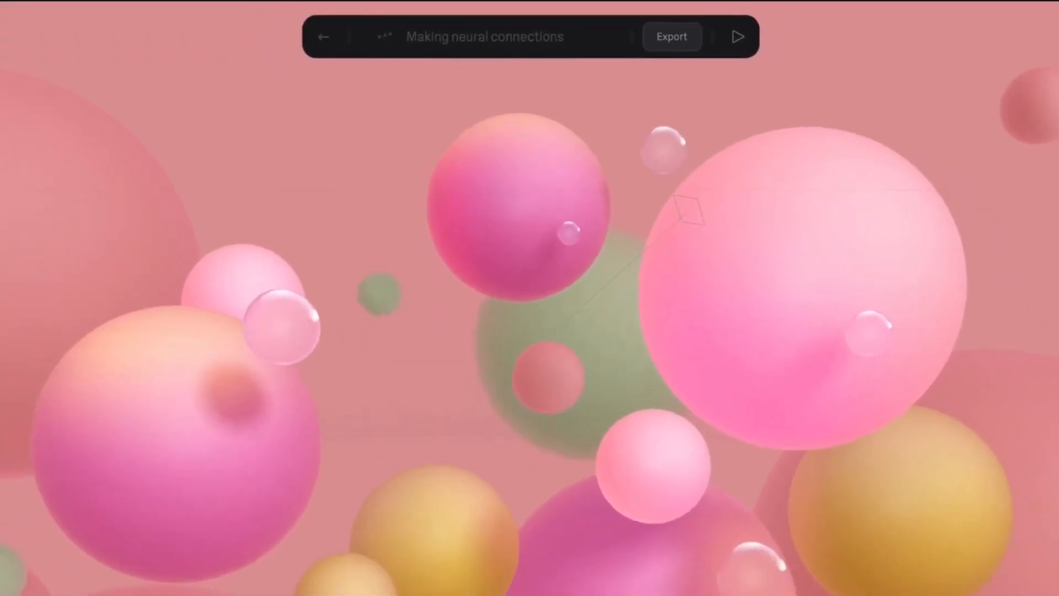
# Ask Spline's AI for white 'Hello' text at size 200 and a pastel pink color palette.
pyautogui.write('make white text "Hello" in font size 200')
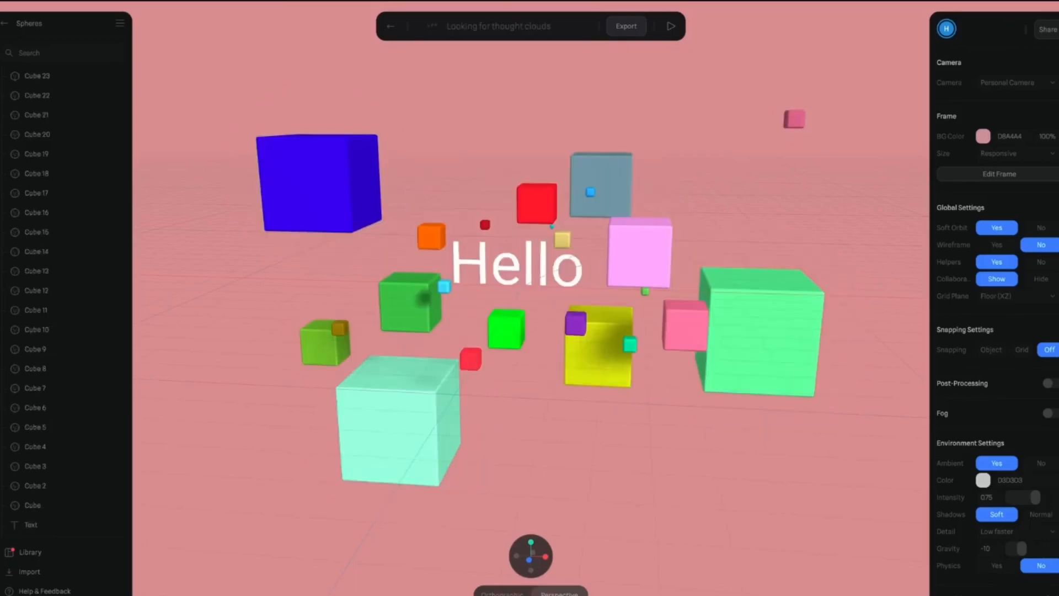
pyautogui.write('use a pastel pink color patel')
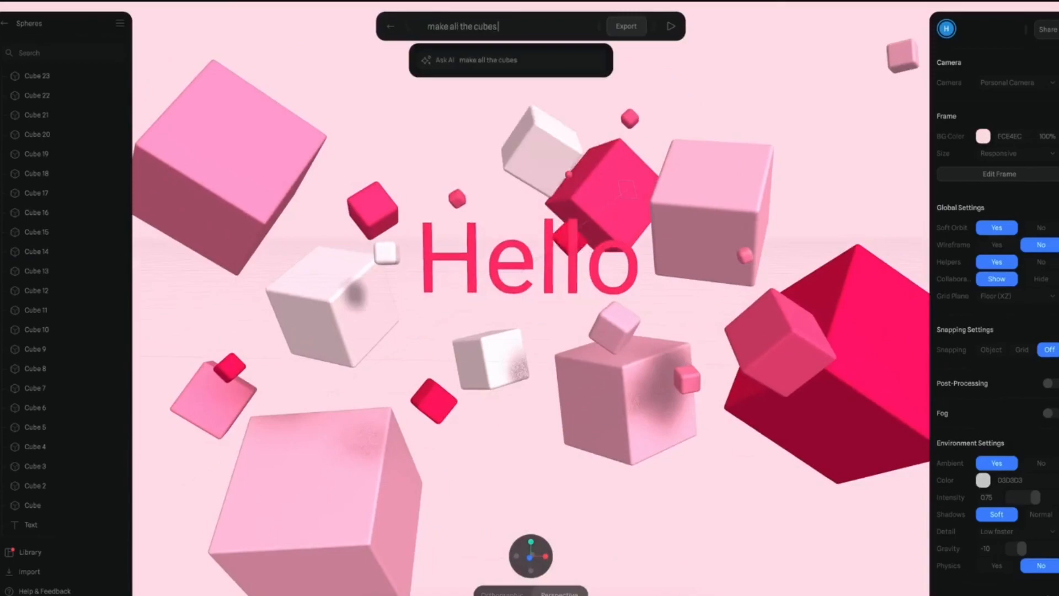
pyautogui.click(670, 26)
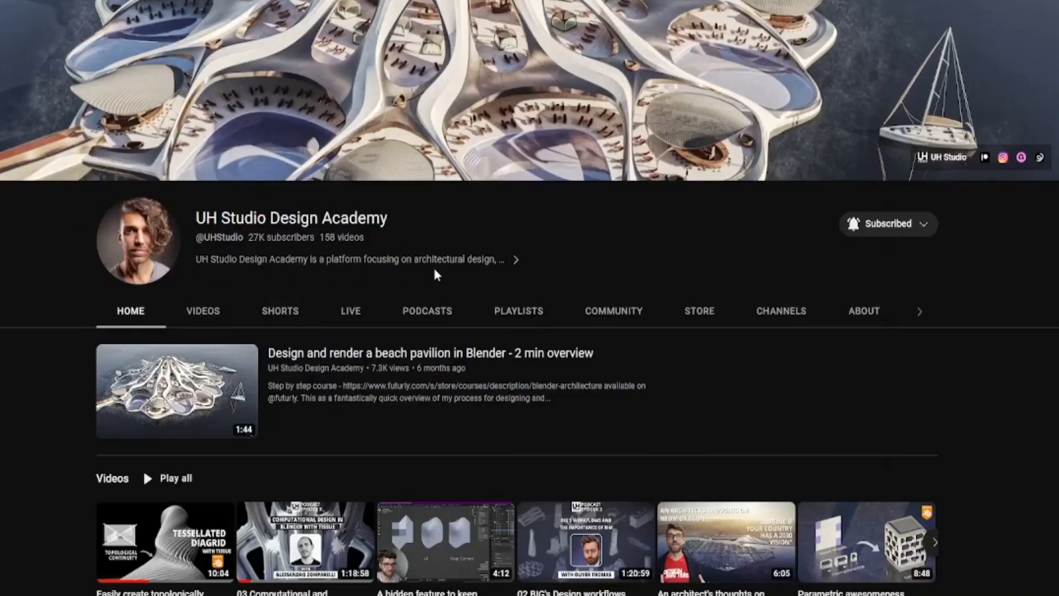
pyautogui.moveTo(197, 223)
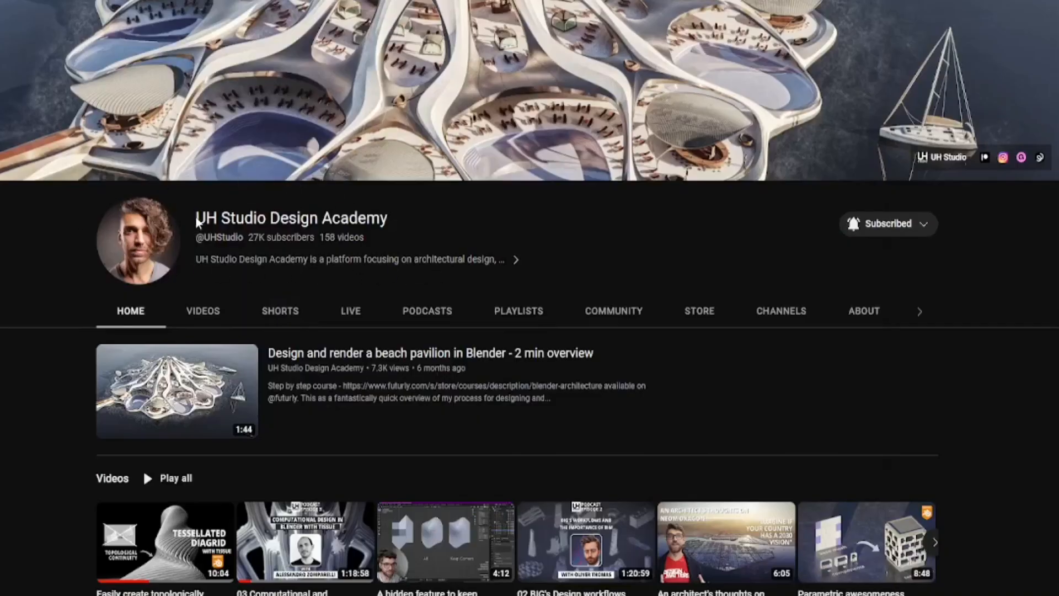
# Scroll the UH Studio Design Academy channel down to its Popular, Blender and Mini Courses rows.
pyautogui.scroll(-3)
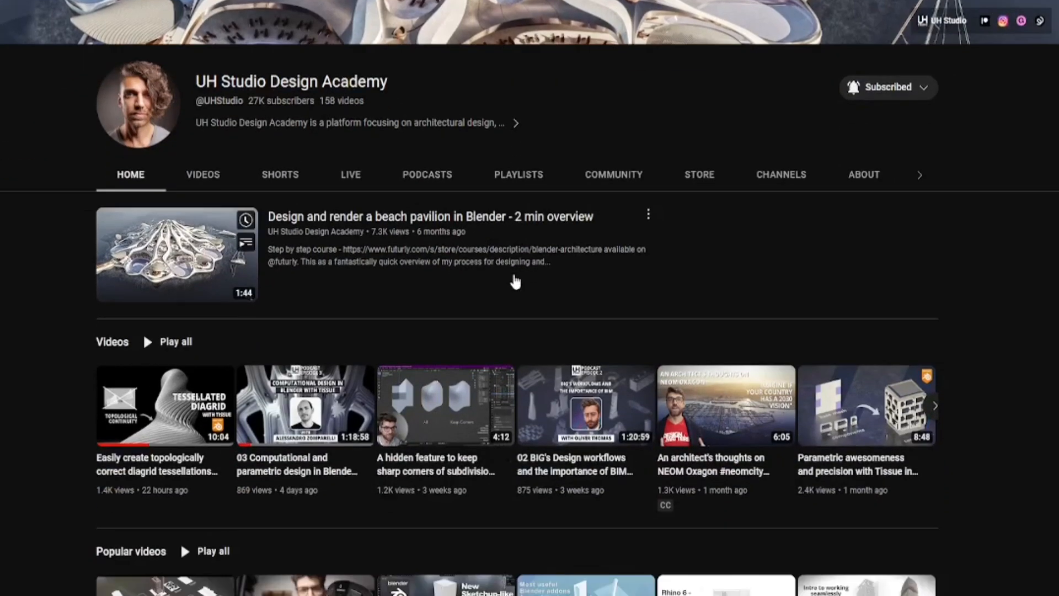
pyautogui.scroll(-3)
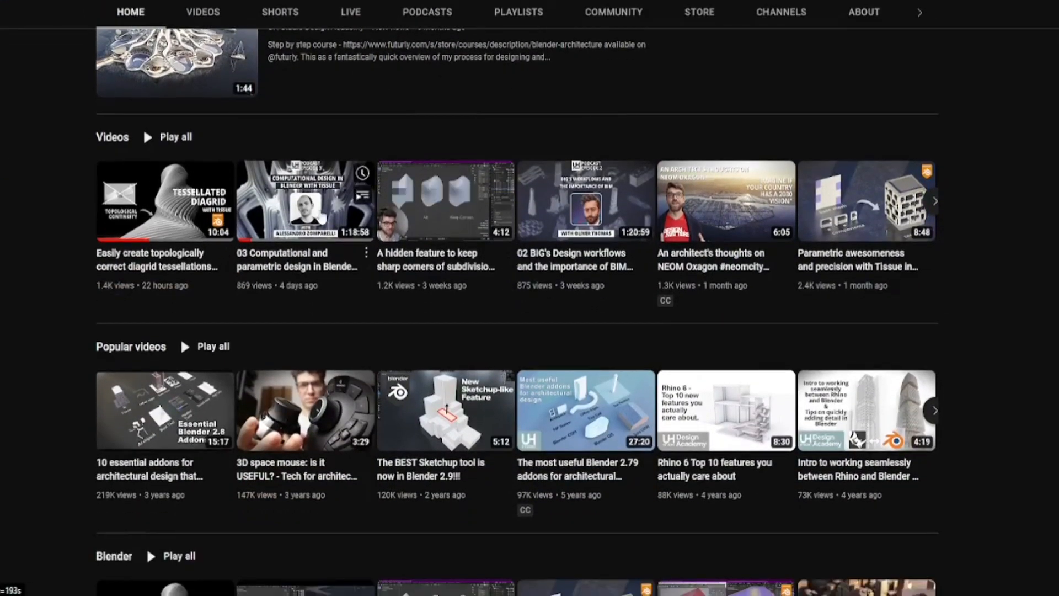
pyautogui.moveTo(416, 411)
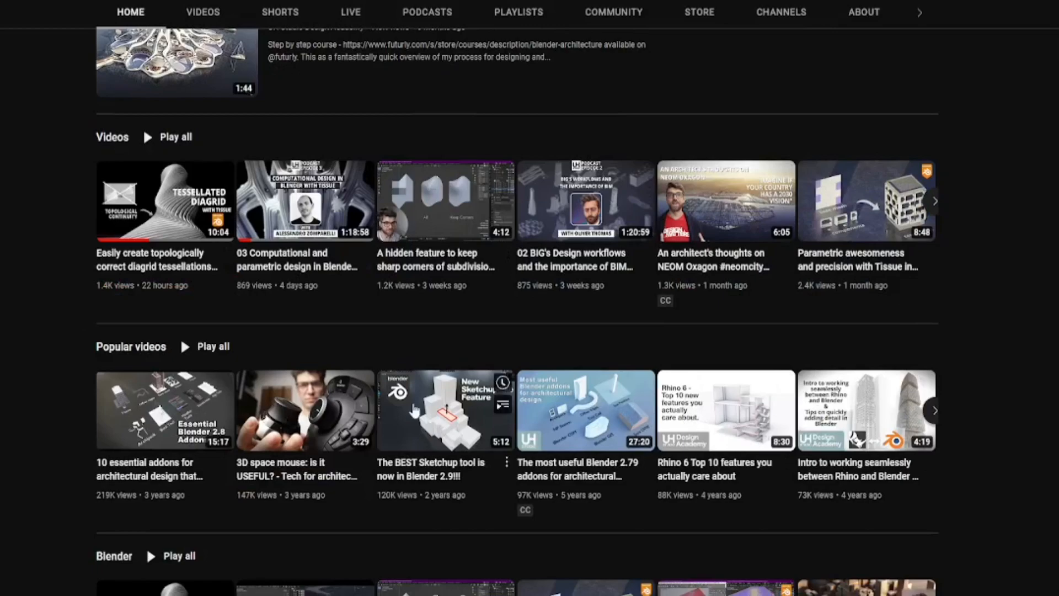
pyautogui.scroll(-3)
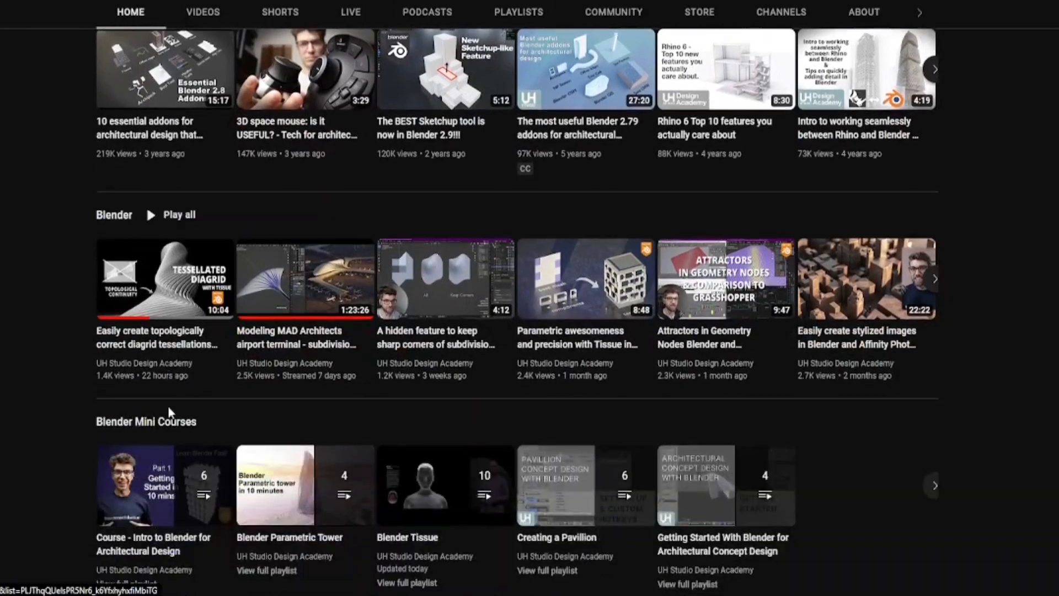